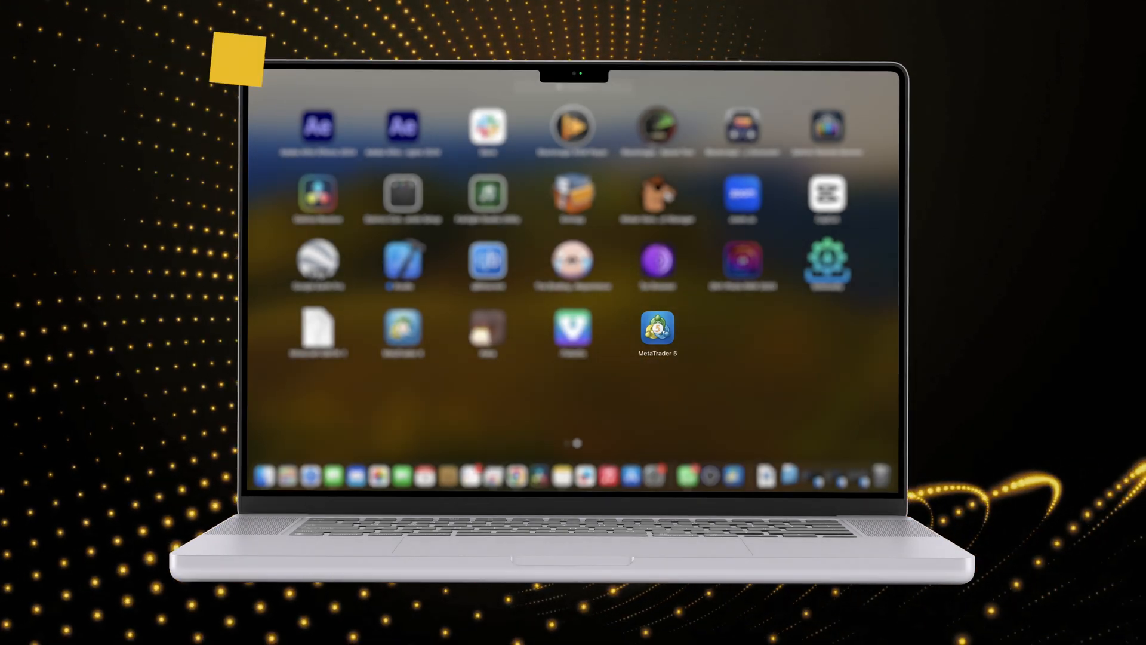
Step: Launch MetaTrader 5 from the Launchpad app grid
left_click(656, 328)
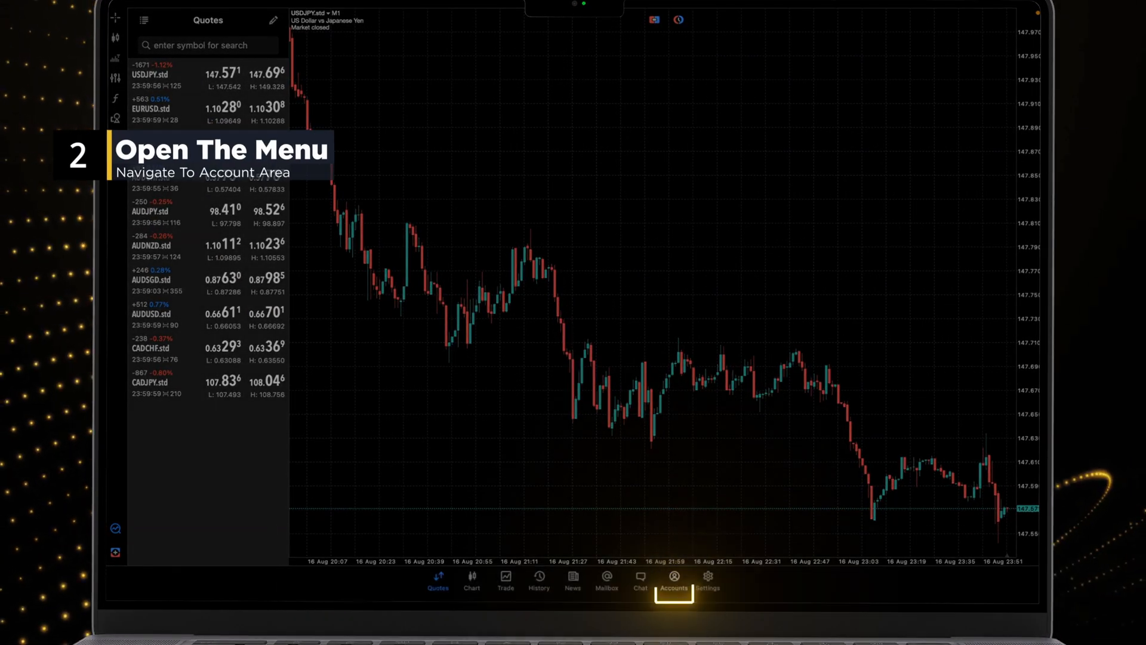
Step: Show the Accounts area with the existing IS6 Technologies Ltd demo account
left_click(674, 581)
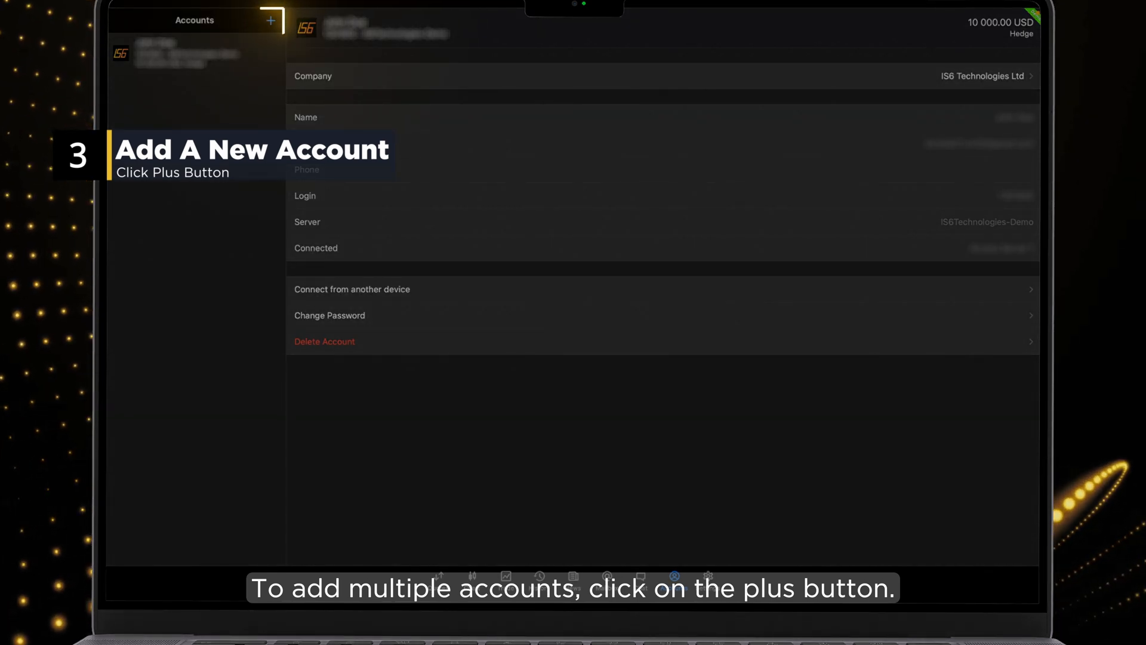
Step: Add a new account with broker IS6 Technologies Ltd on the IS6Technologies-Demo server
left_click(271, 21)
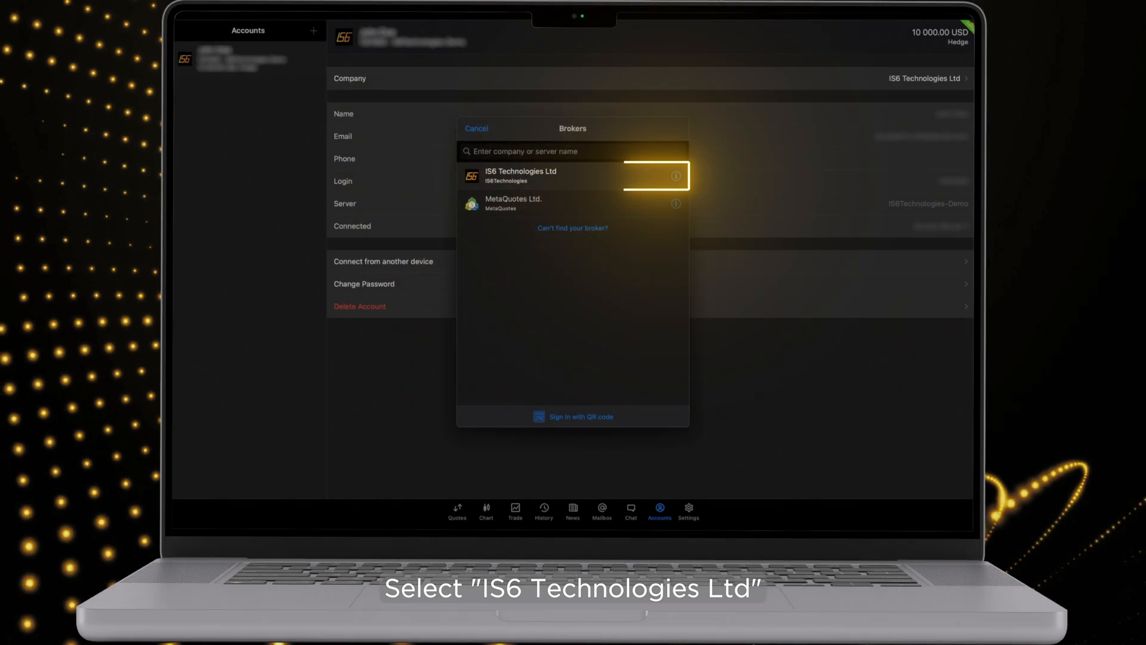
left_click(520, 176)
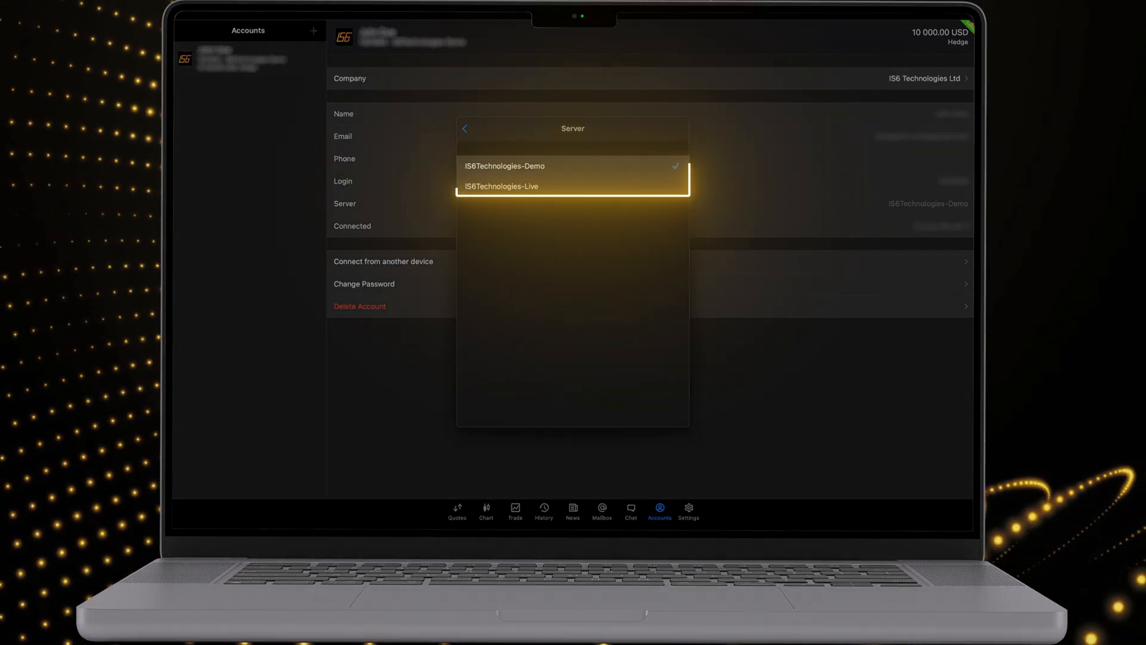
left_click(504, 166)
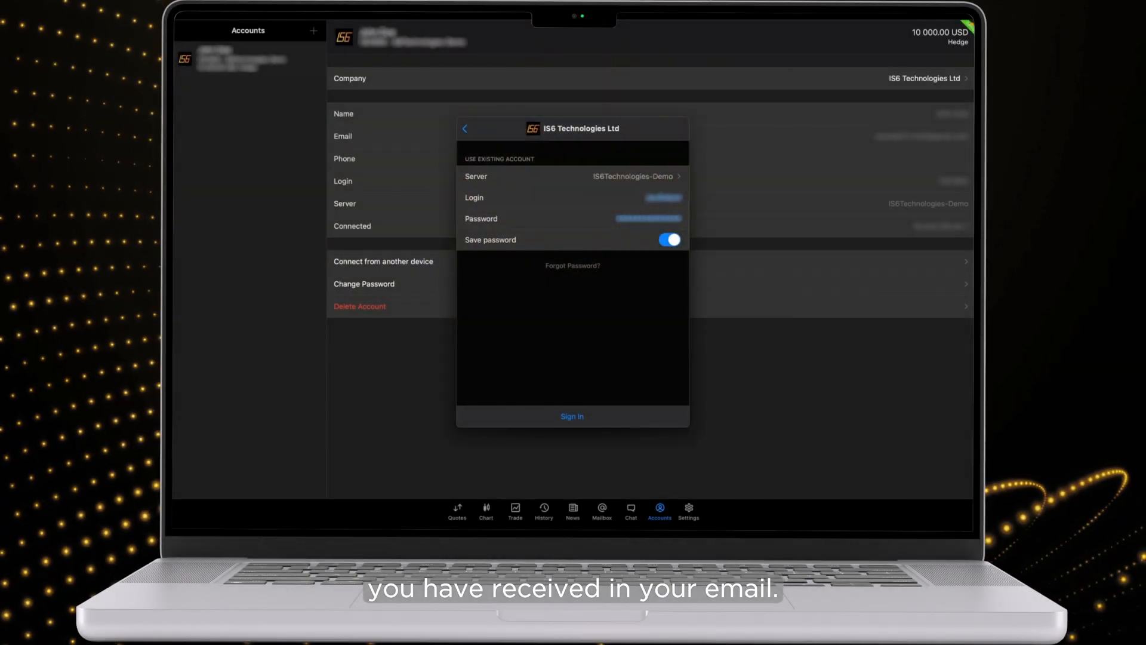
Step: Sign in with the login and password so two accounts are listed
left_click(573, 416)
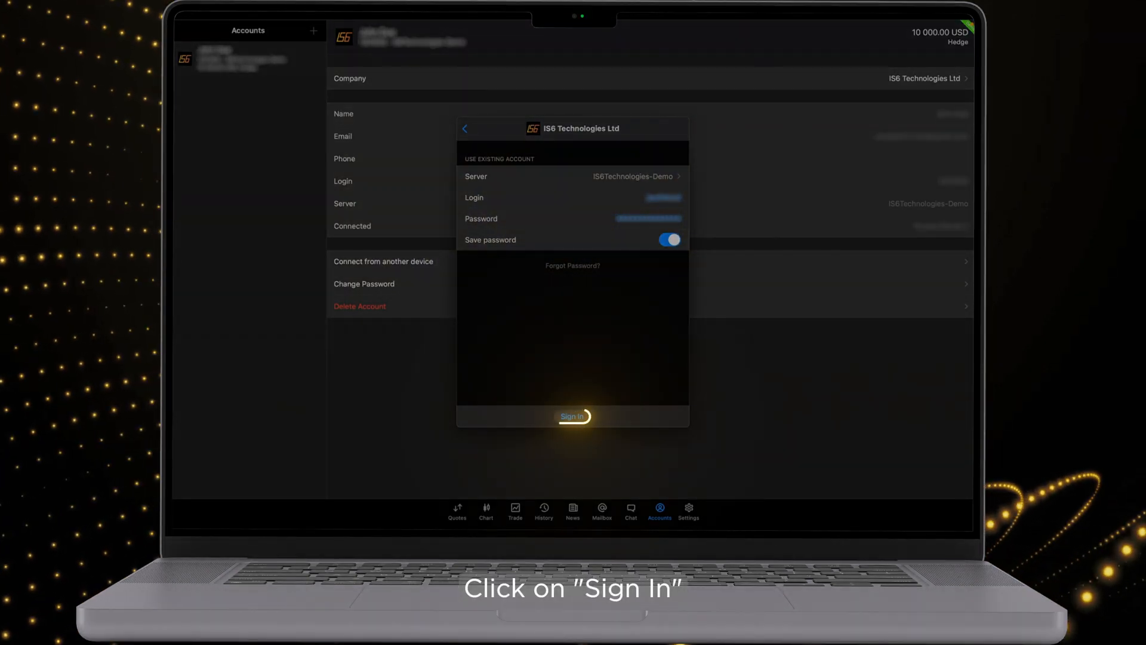
left_click(573, 415)
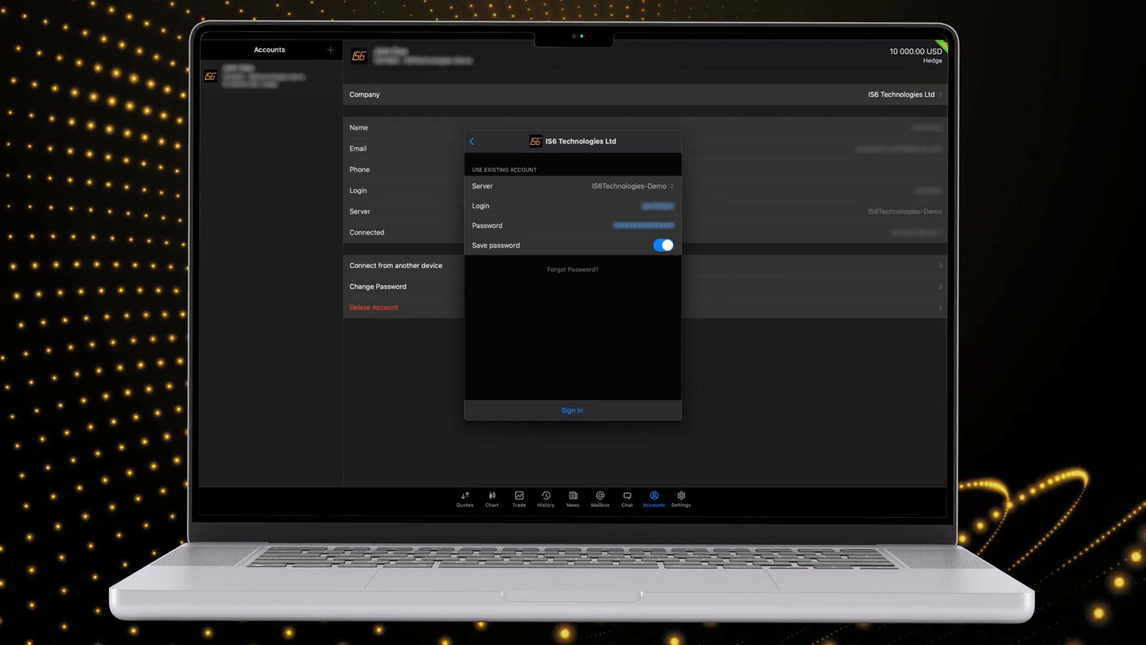
left_click(572, 409)
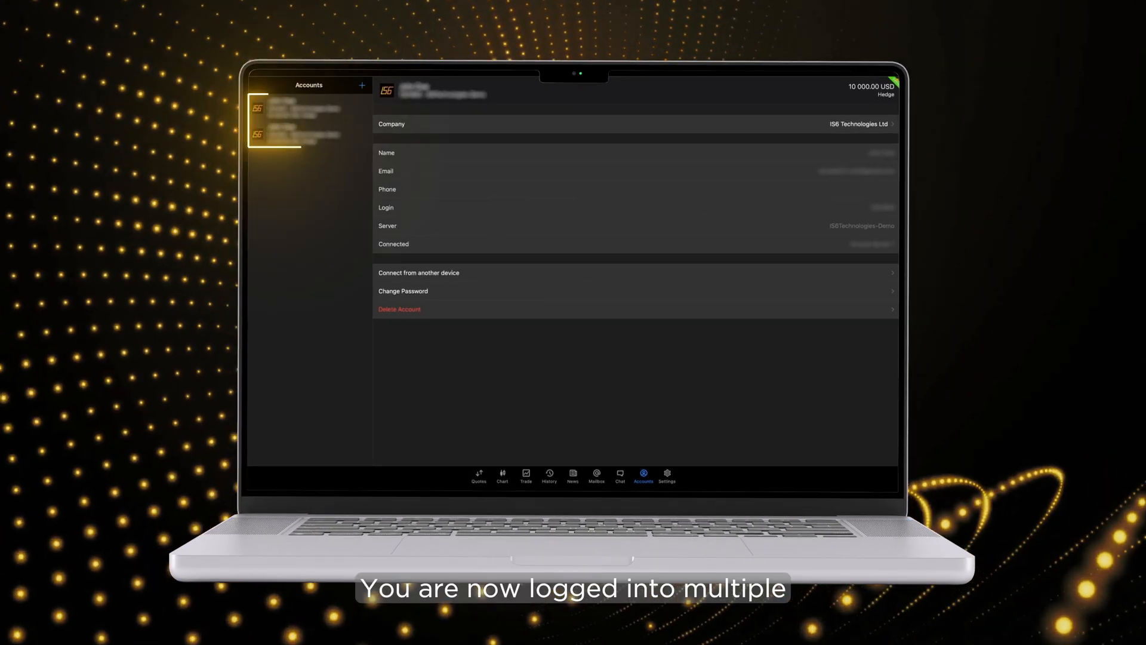